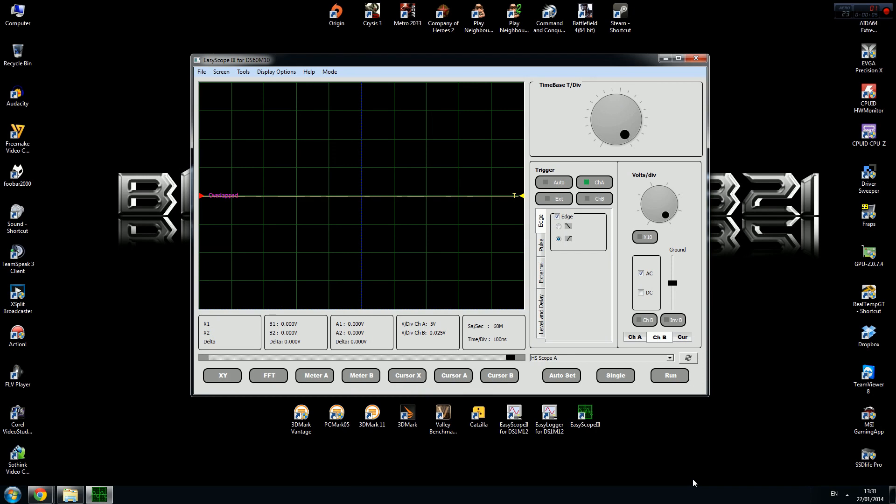
pyautogui.moveTo(585, 479)
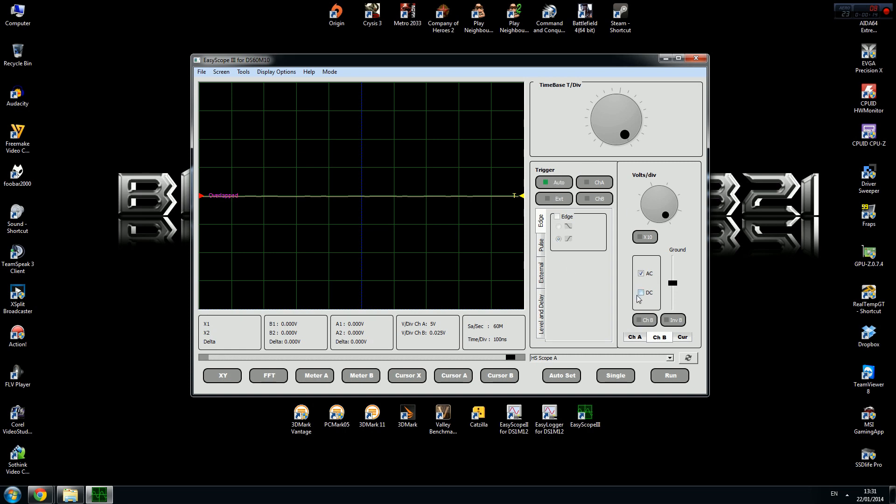
# Switch the input coupling from AC to DC in the Volts/div panel.
pyautogui.click(640, 293)
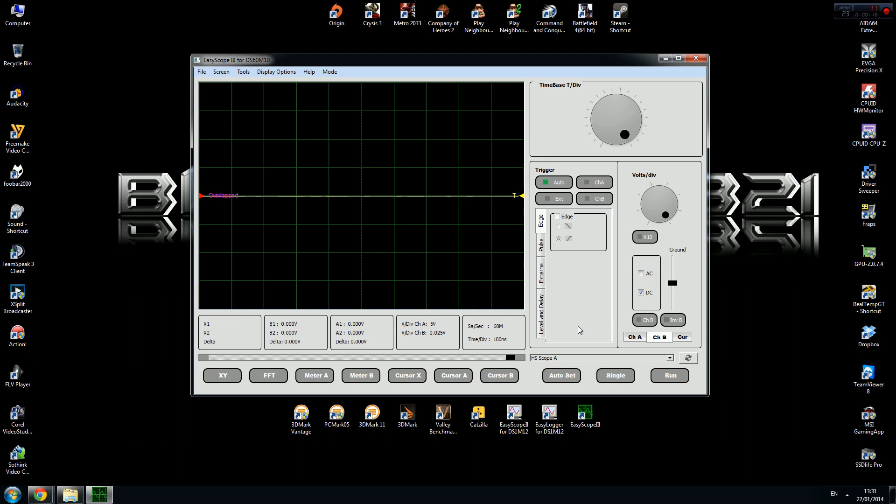
pyautogui.click(336, 416)
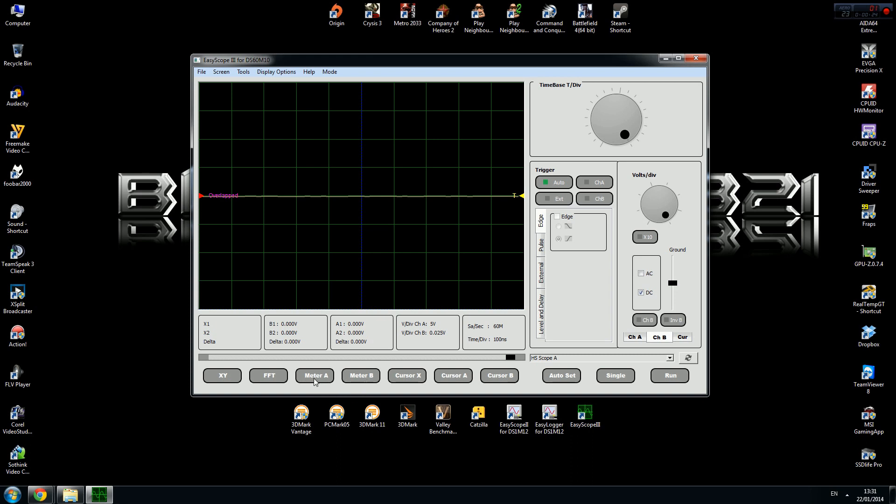
# Bring up the Channel A meter with mean, RMS, peak-to-peak, min, max and frequency readouts.
pyautogui.click(313, 376)
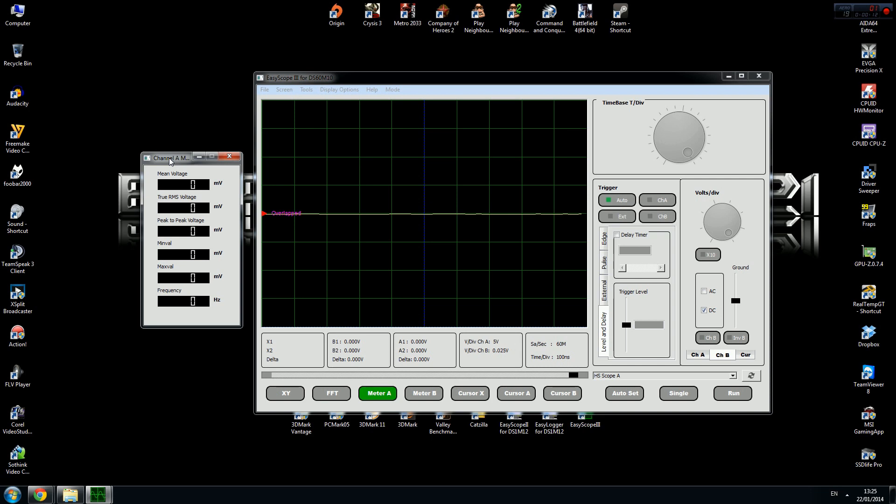
pyautogui.moveTo(784, 444)
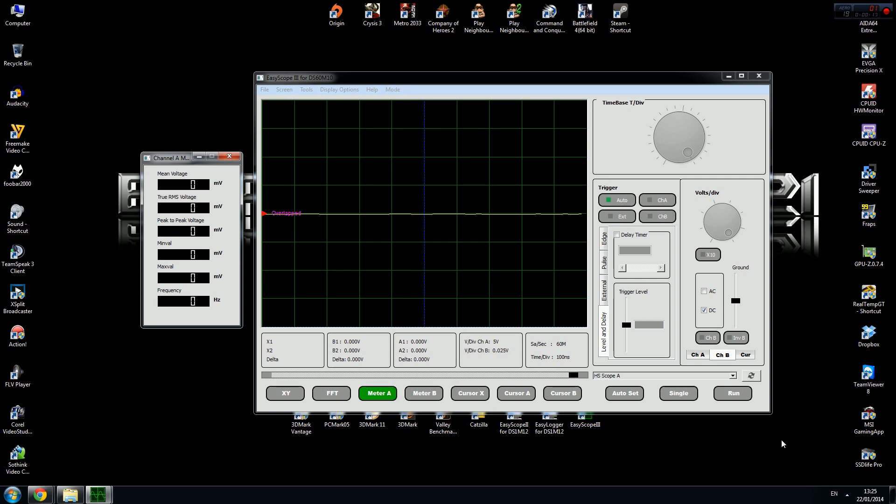